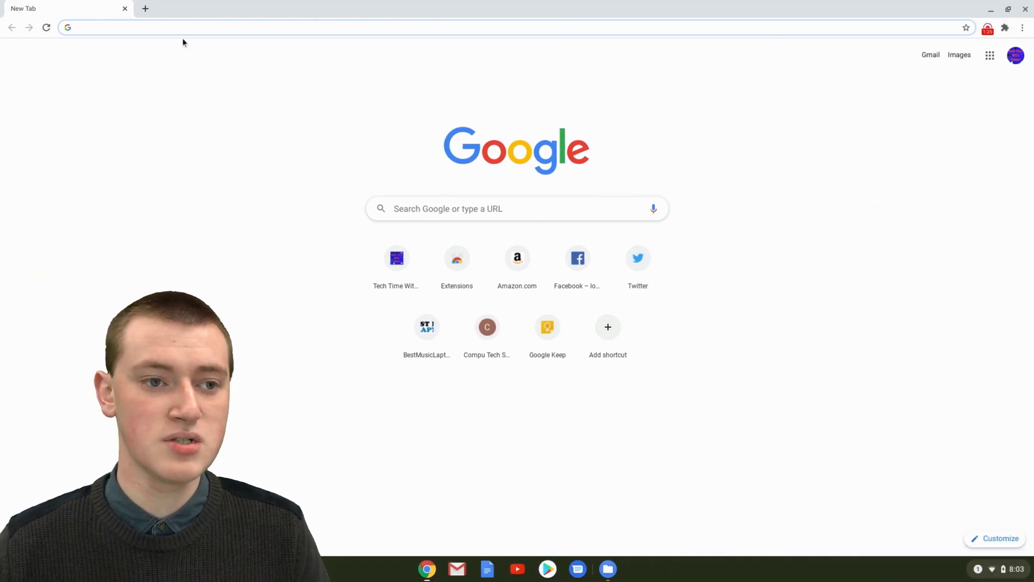
- Load tools.kamihq.com/merge in a new tab to reach the Kami login page
{"action": "type", "text": "https://tools.kamihq.com/merge"}
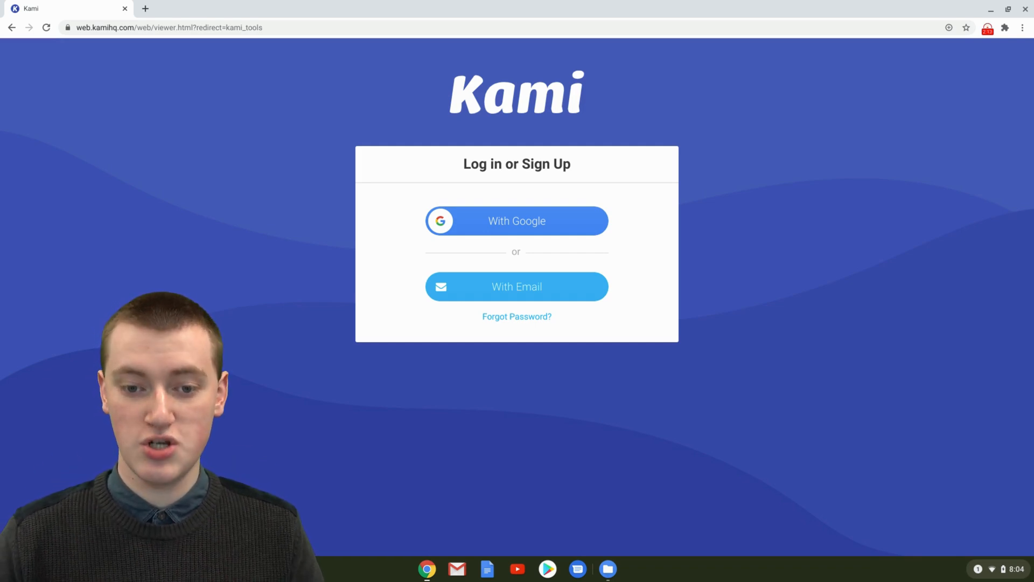
{"action": "mouse_move", "coordinate": [249, 168]}
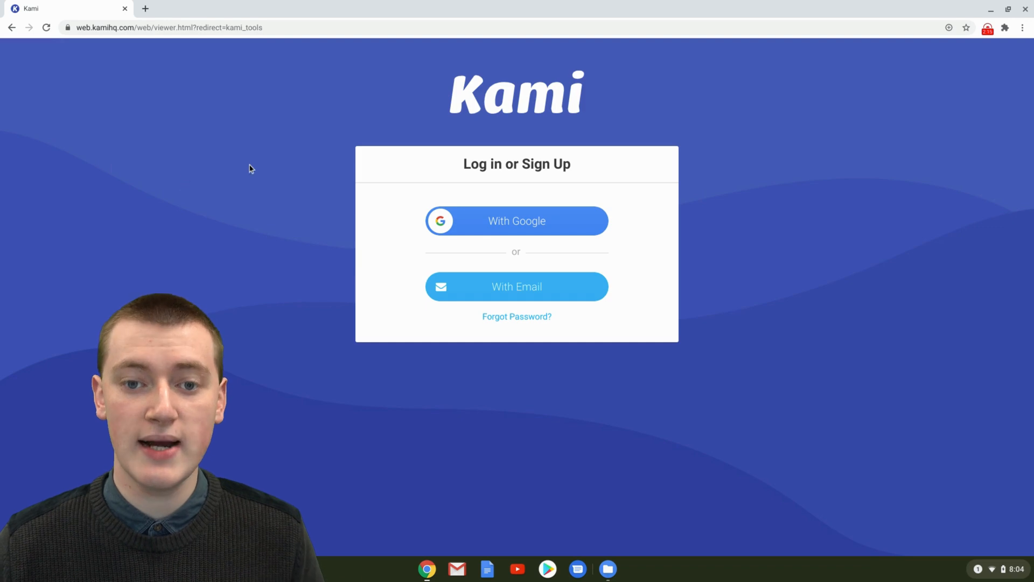
{"action": "mouse_move", "coordinate": [507, 191]}
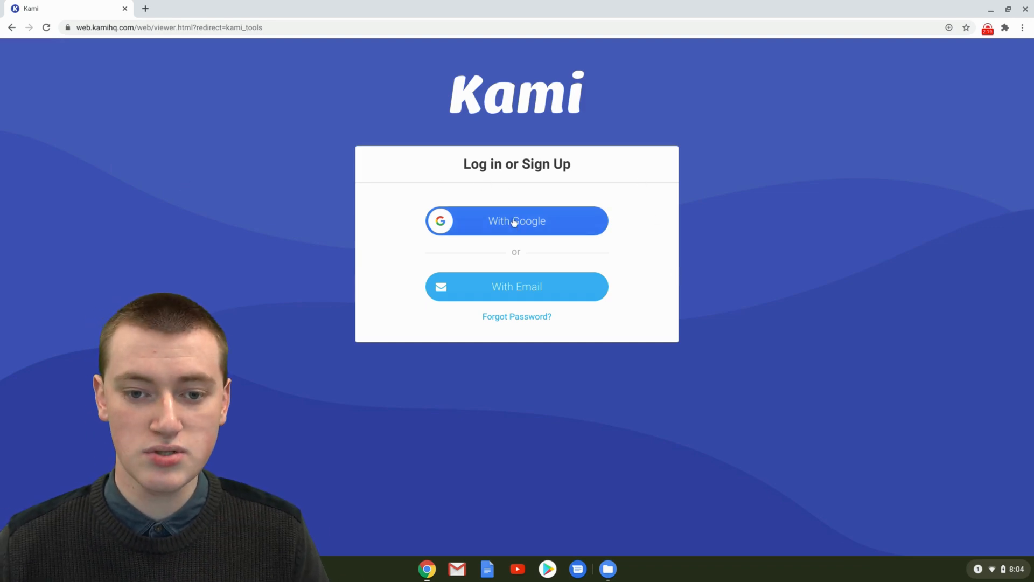
- Sign in to Kami with the existing Google account and allow the requested access
{"action": "left_click", "coordinate": [516, 221]}
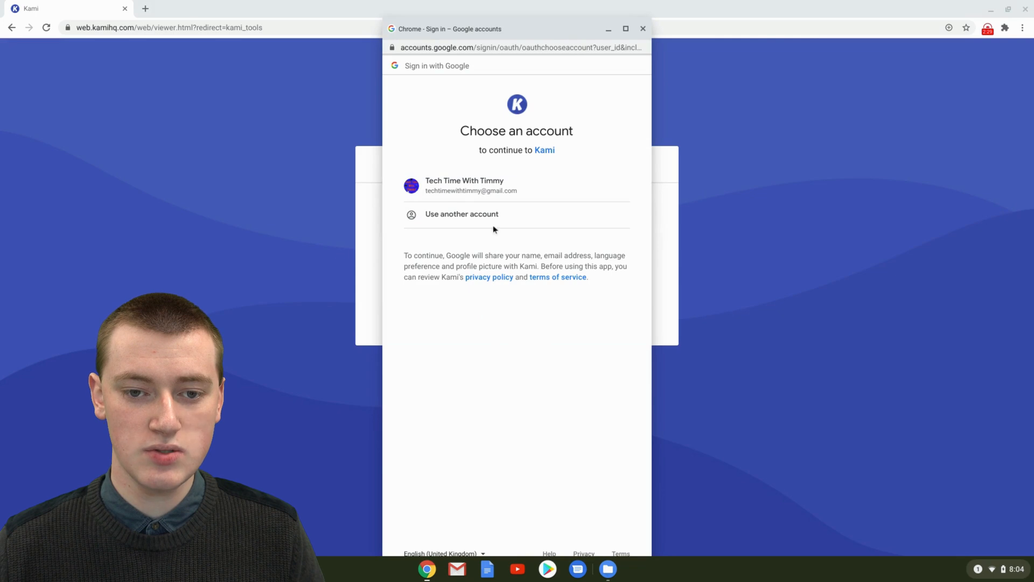
{"action": "left_click", "coordinate": [464, 186]}
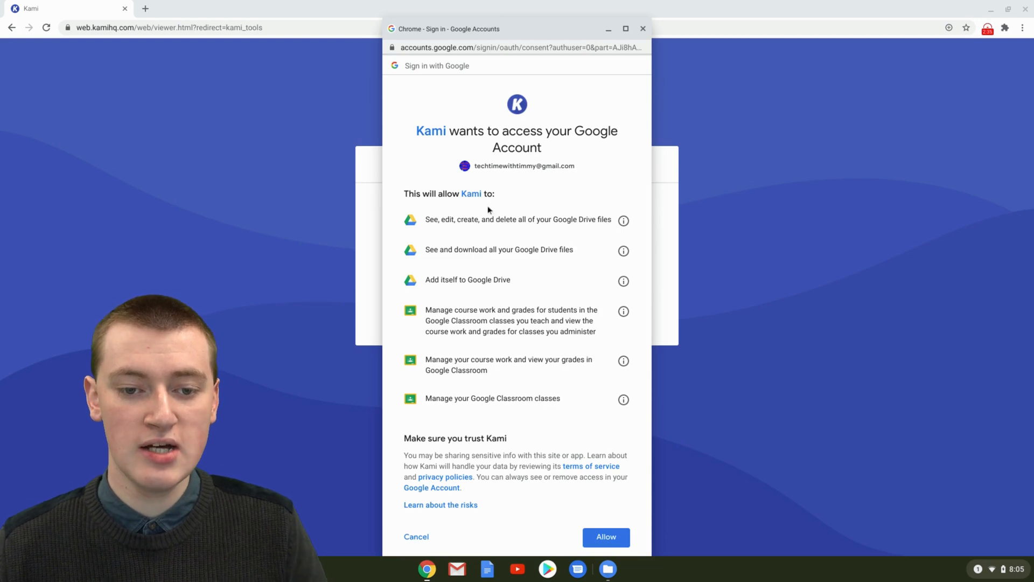
{"action": "scroll", "scroll_direction": "down", "scroll_amount": 3}
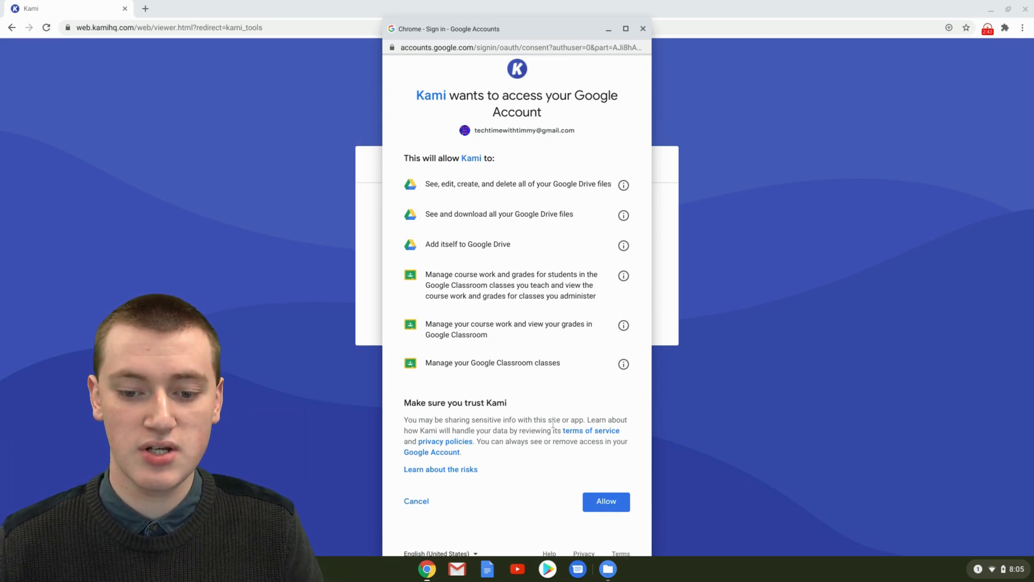
{"action": "mouse_move", "coordinate": [605, 501]}
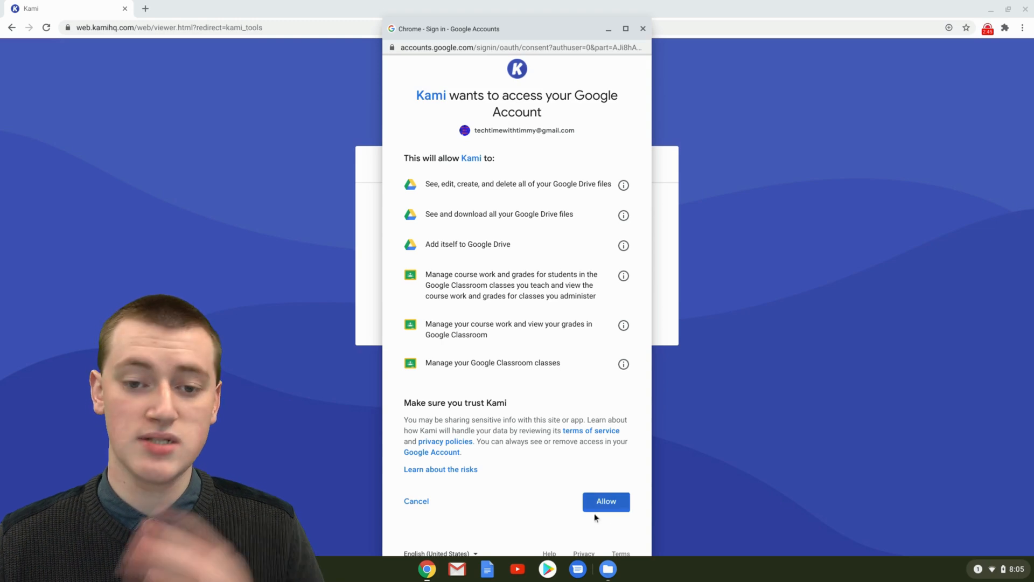
{"action": "left_click", "coordinate": [605, 502]}
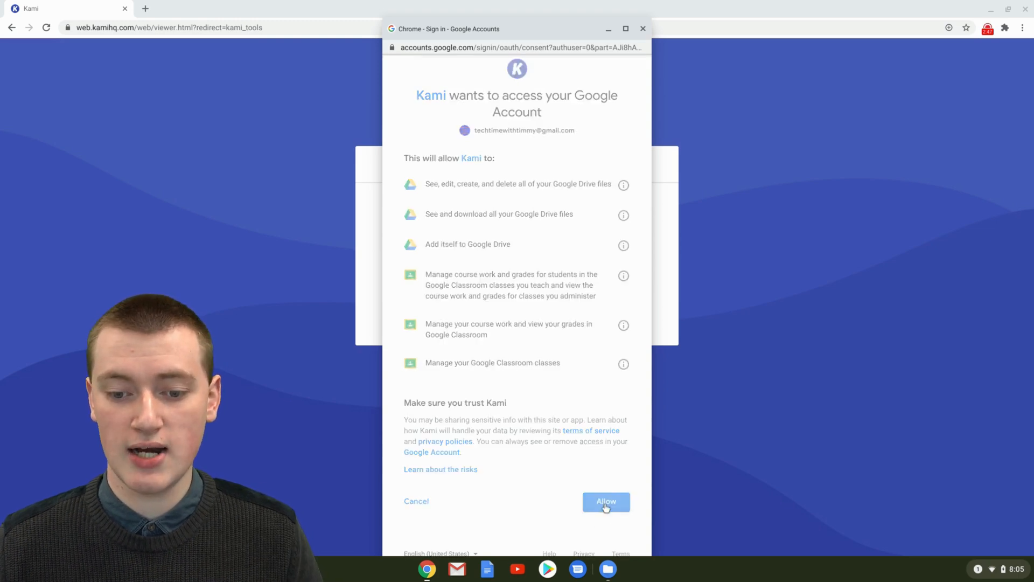
{"action": "left_click", "coordinate": [605, 501]}
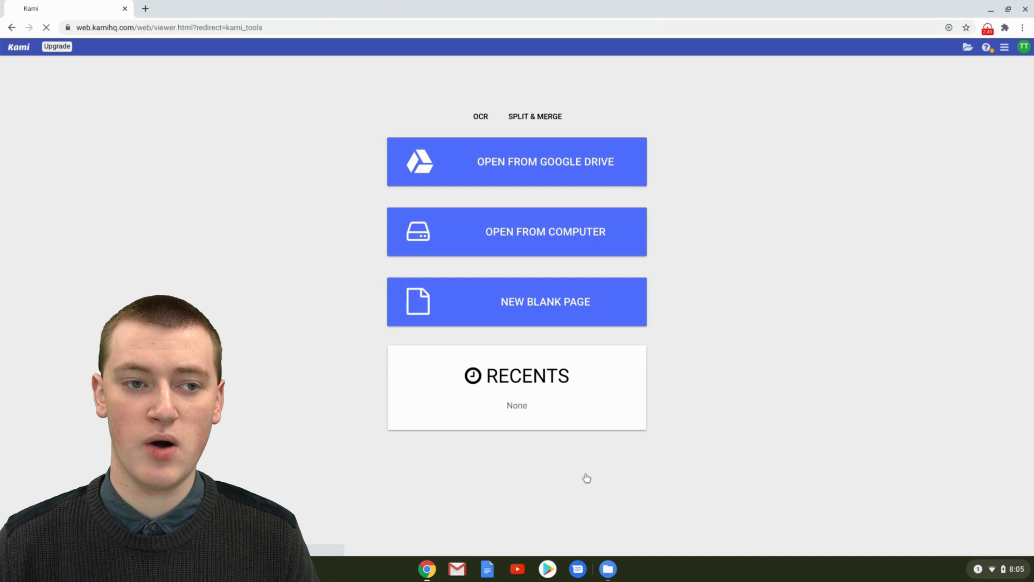
- Switch to the SPLIT & MERGE tool from the Kami home screen
{"action": "left_click", "coordinate": [535, 116]}
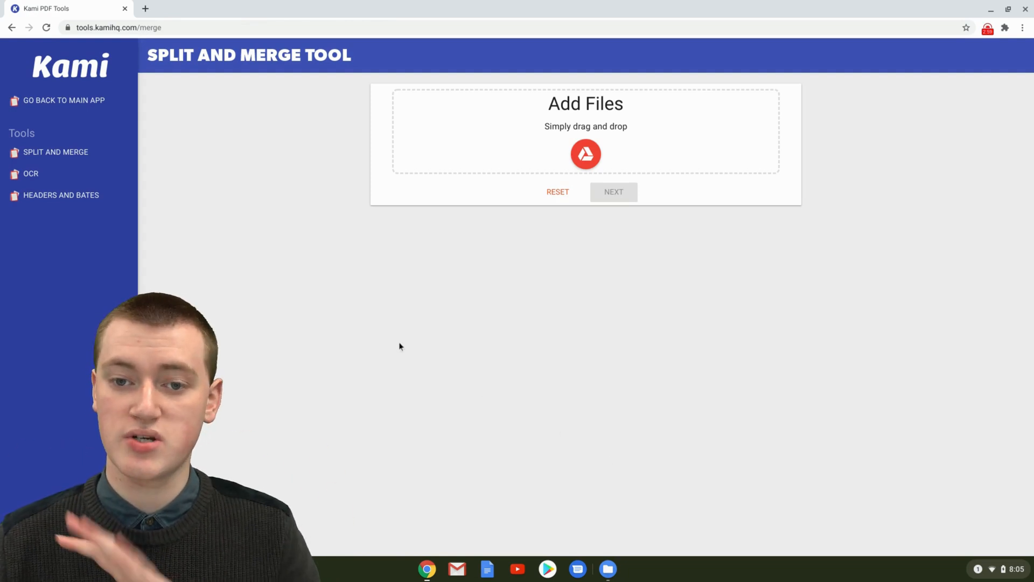
{"action": "mouse_move", "coordinate": [449, 355]}
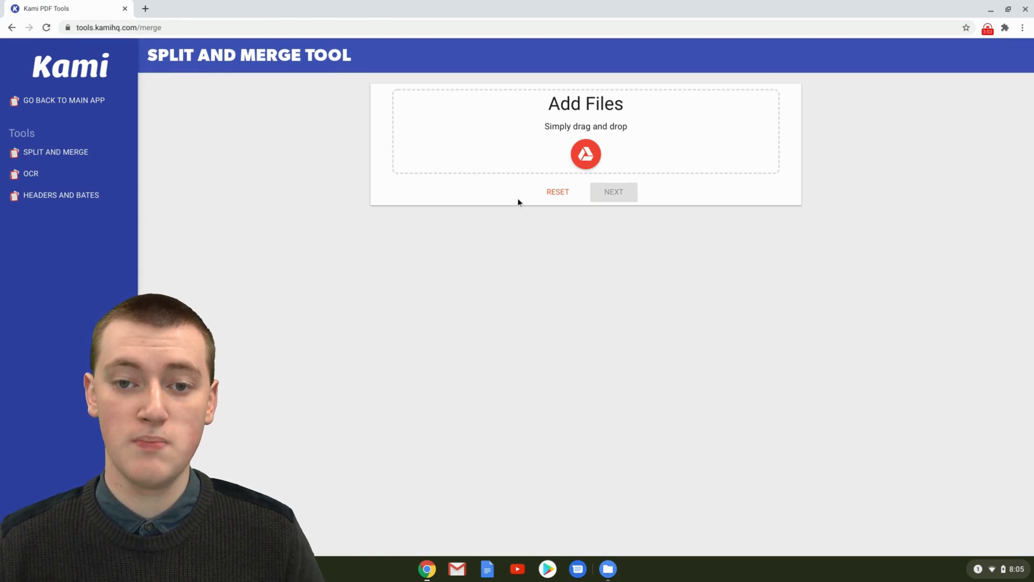
- Add Timmy's PDF.pdf from Downloads and continue to its four-page editing view
{"action": "left_click", "coordinate": [585, 154]}
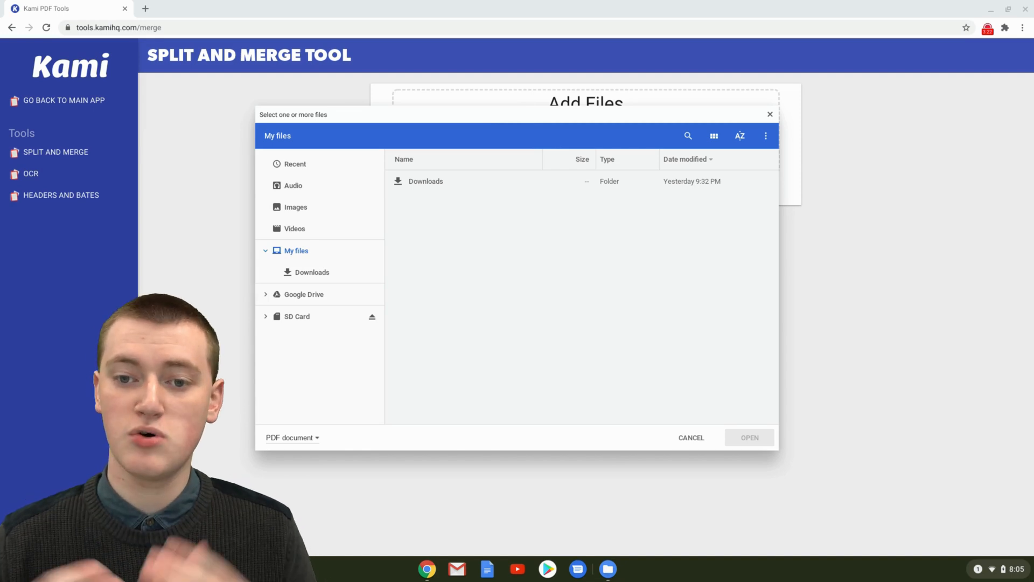
{"action": "mouse_move", "coordinate": [524, 206]}
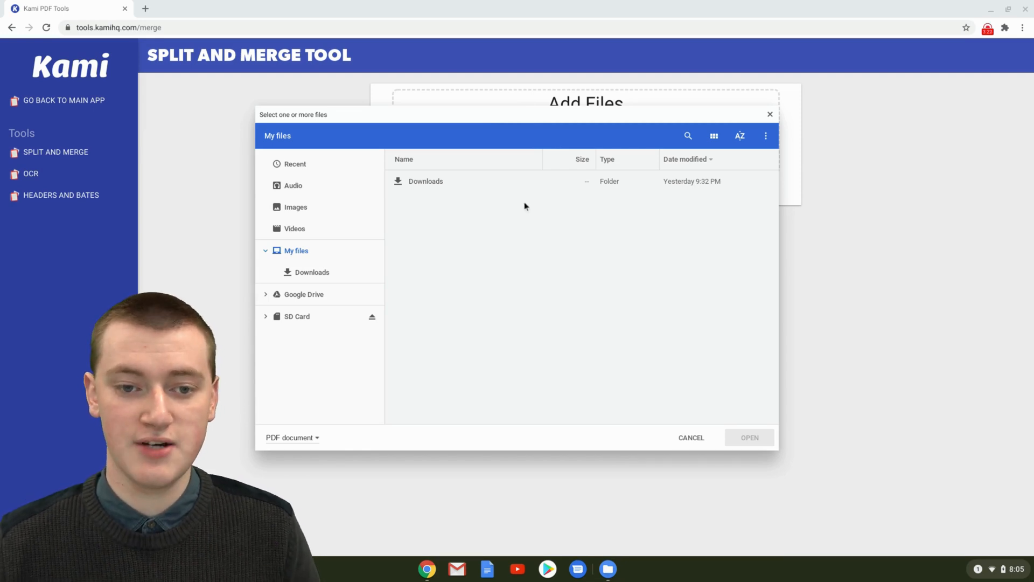
{"action": "double_click", "coordinate": [426, 181]}
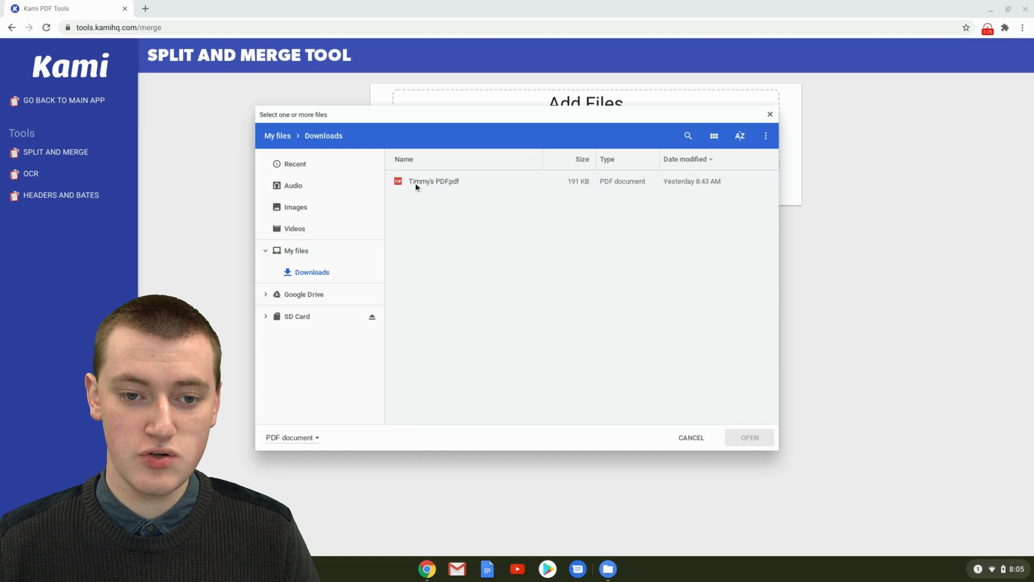
{"action": "left_click", "coordinate": [433, 181]}
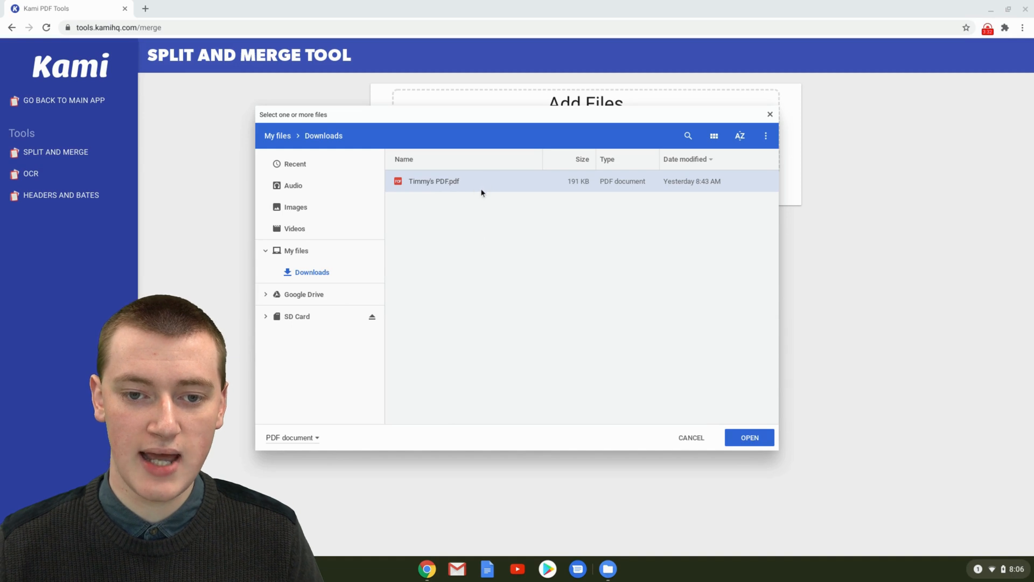
{"action": "left_click", "coordinate": [748, 438]}
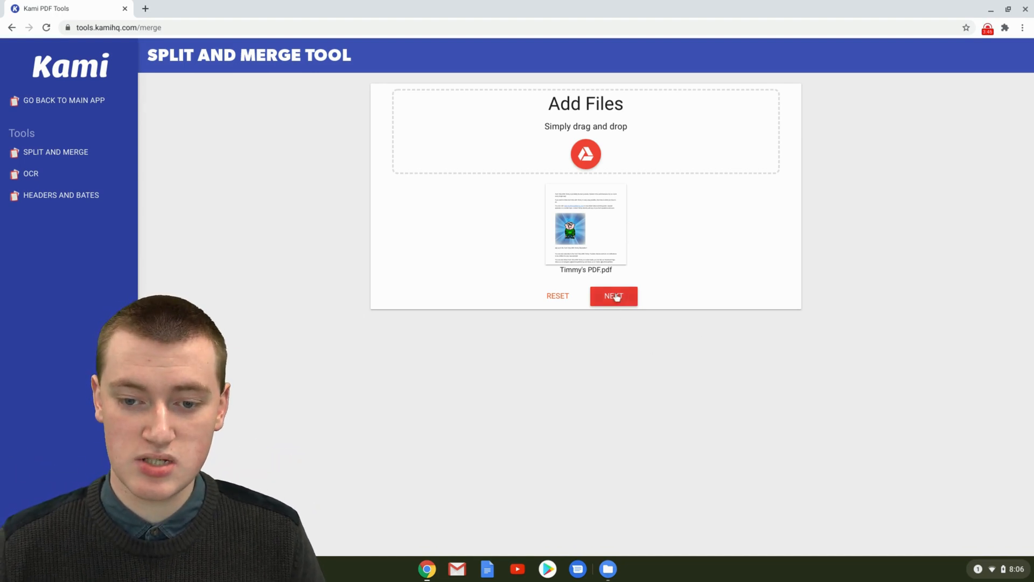
{"action": "left_click", "coordinate": [613, 296]}
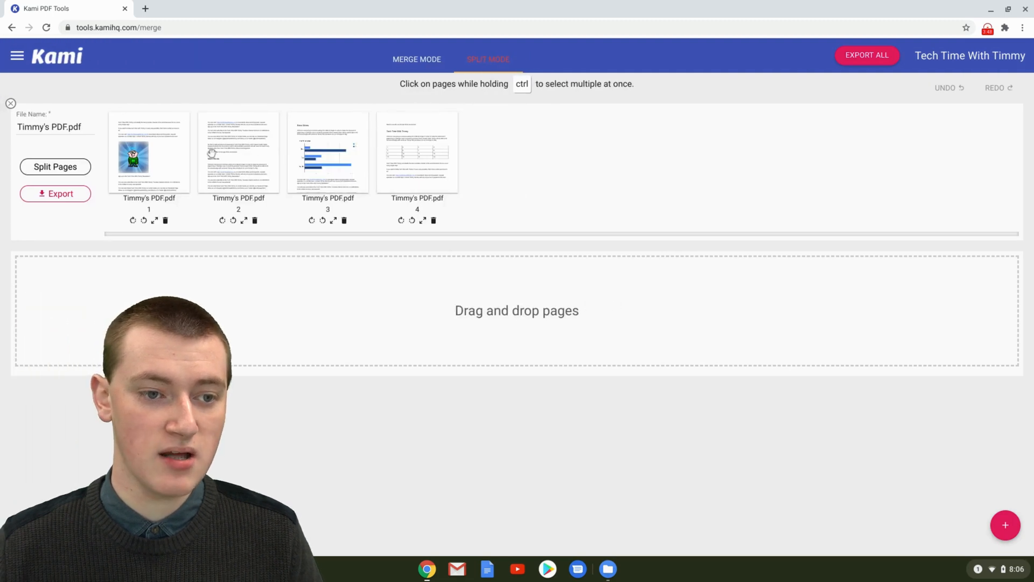
{"action": "mouse_move", "coordinate": [235, 159]}
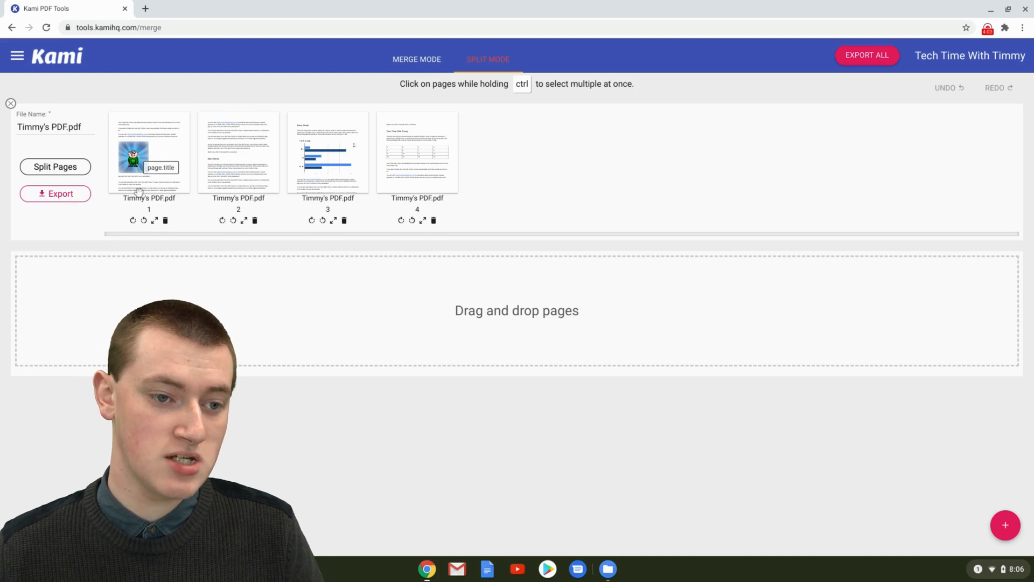
- Rotate the page thumbnails, starting with the first page, into their new orientations
{"action": "left_click", "coordinate": [132, 220]}
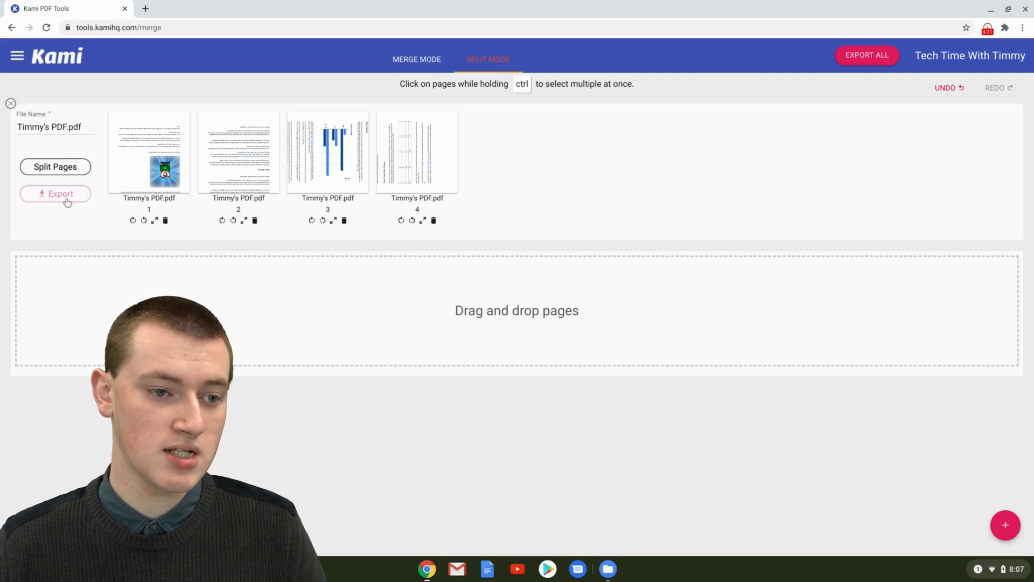
- Export the rotated pages with 'Download Files' and download the finished PDF
{"action": "left_click", "coordinate": [55, 193]}
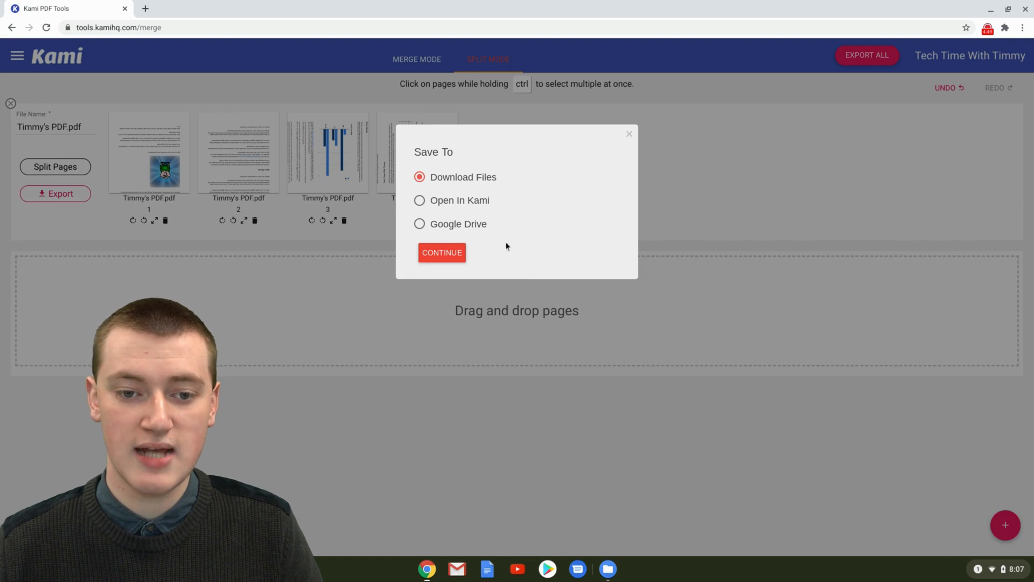
{"action": "left_click", "coordinate": [441, 253]}
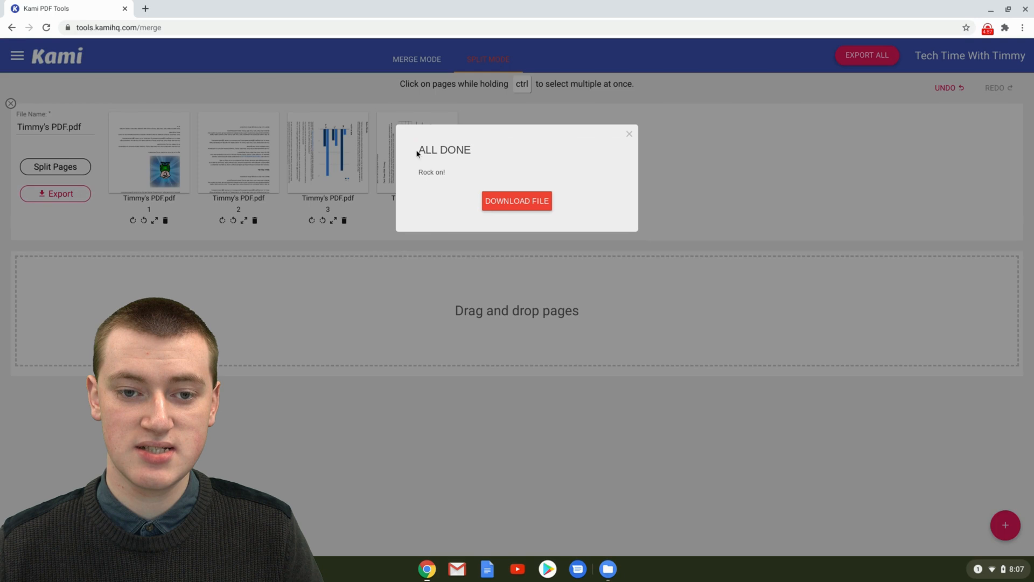
{"action": "left_click_drag", "start_coordinate": [417, 150], "coordinate": [448, 172]}
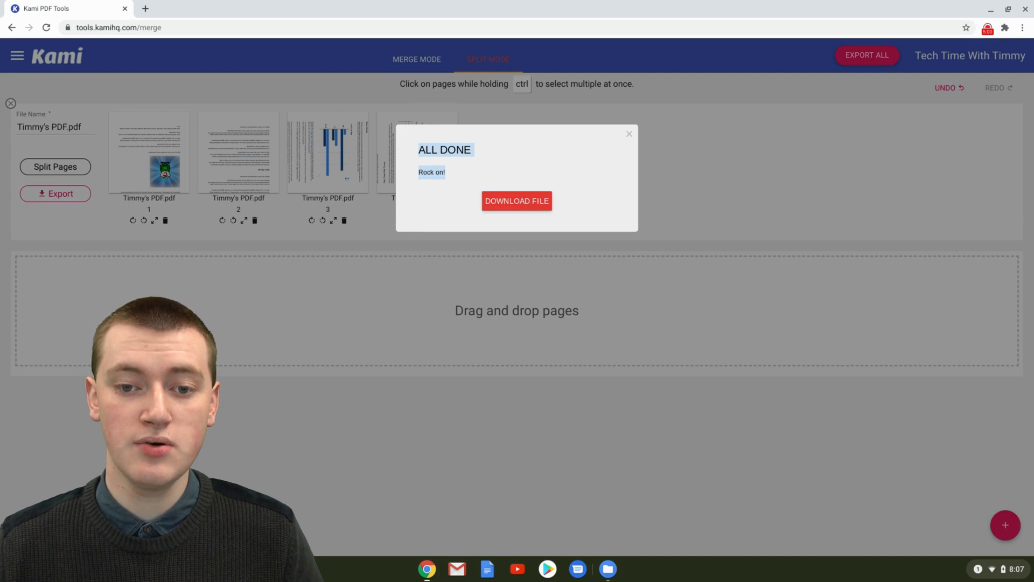
{"action": "left_click", "coordinate": [516, 201]}
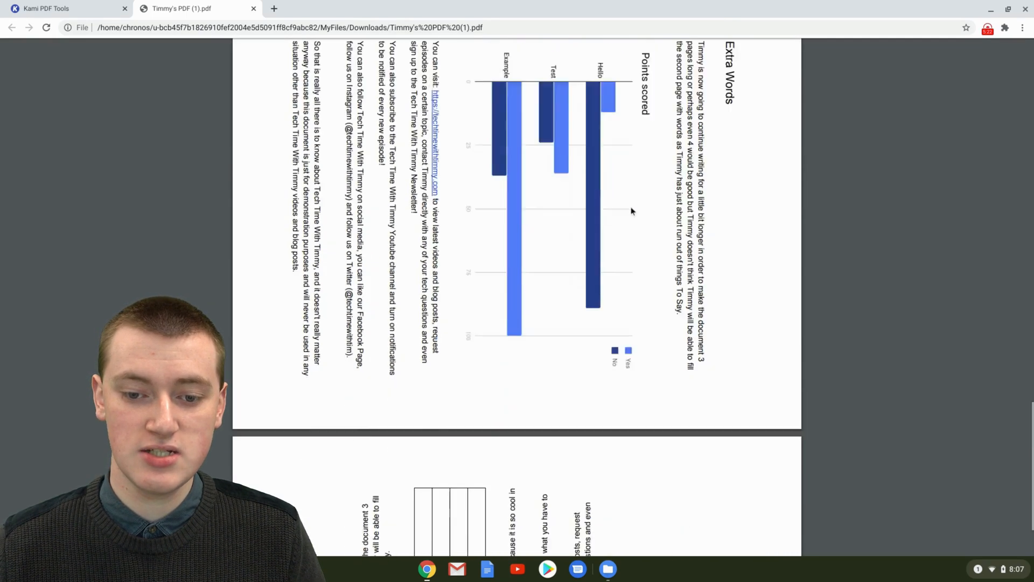
- Scroll through the downloaded Timmy's PDF (1).pdf to check the rotated pages
{"action": "scroll", "scroll_direction": "down", "scroll_amount": 3}
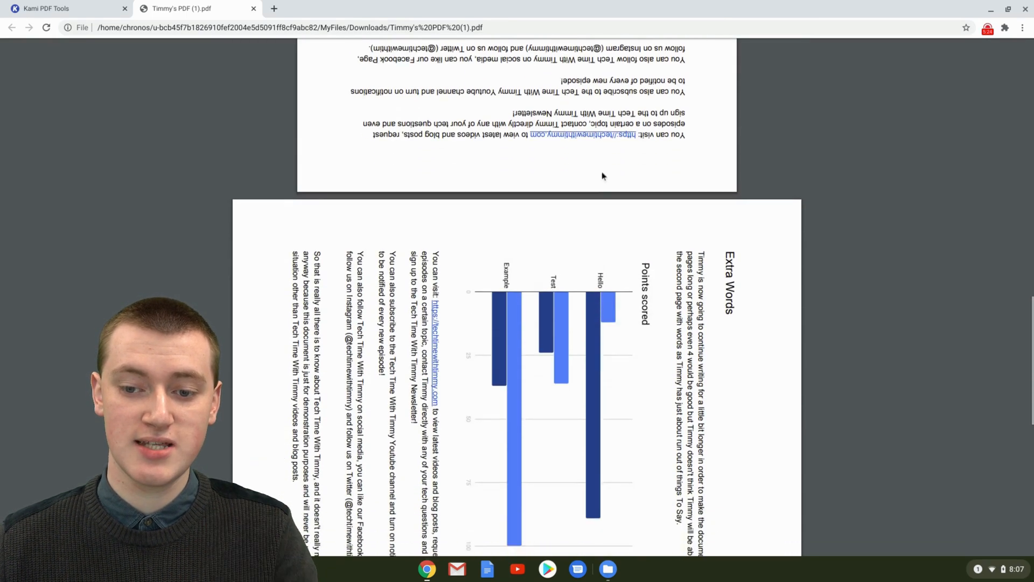